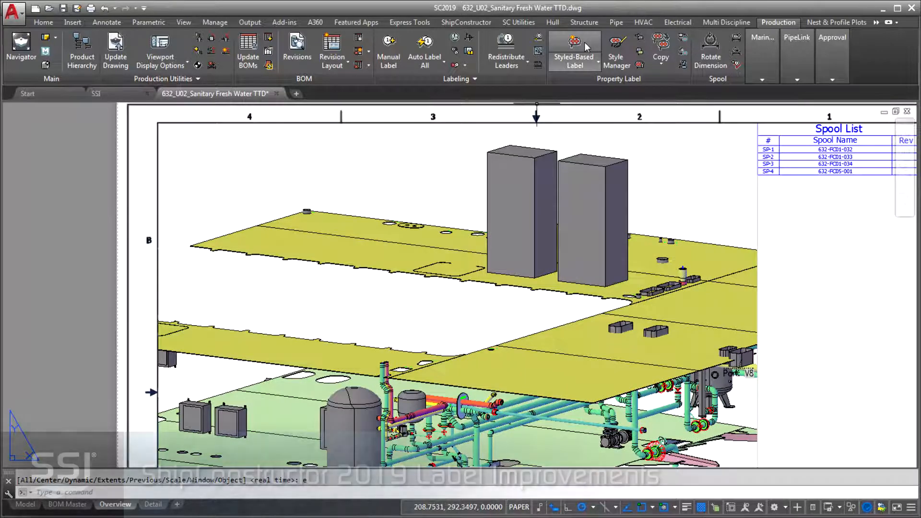
Place a styled part name label on equipment, then review and accept the Spool Name label style
{"action": "left_click", "coordinate": [573, 43]}
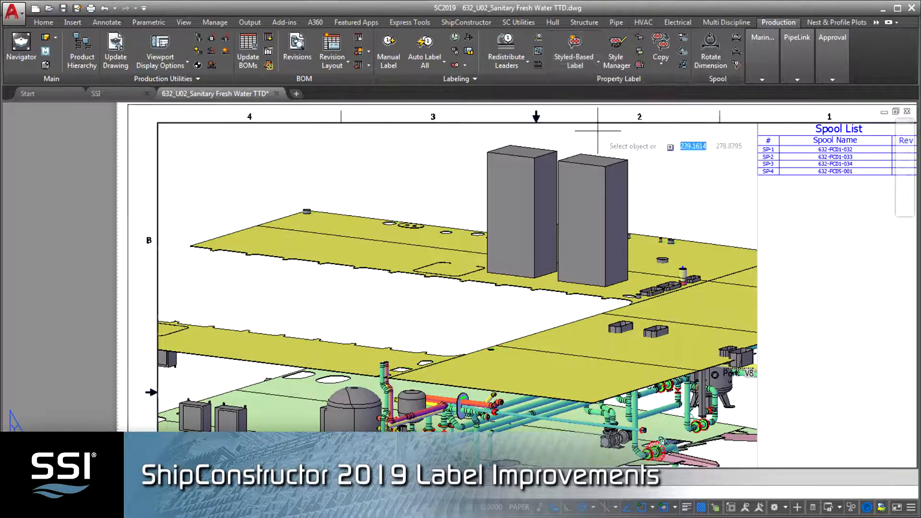
{"action": "left_click", "coordinate": [593, 216]}
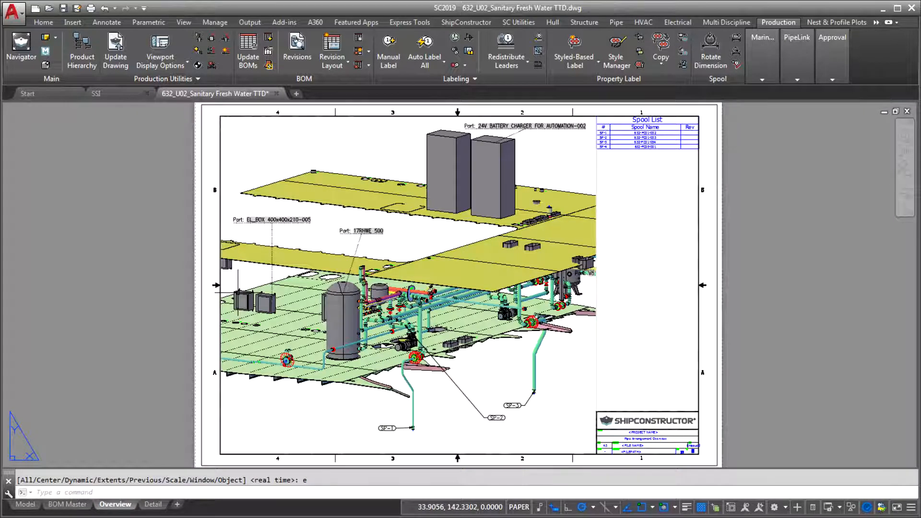
{"action": "left_click", "coordinate": [616, 41]}
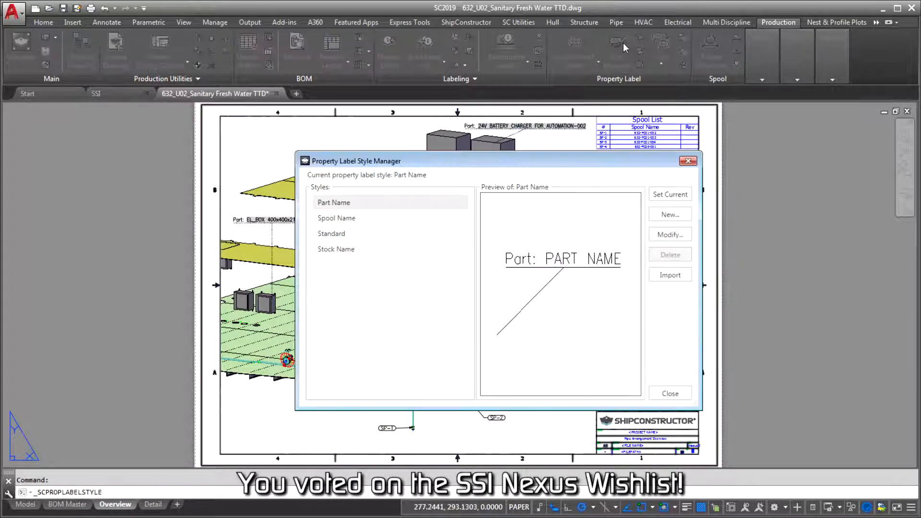
{"action": "left_click", "coordinate": [336, 218]}
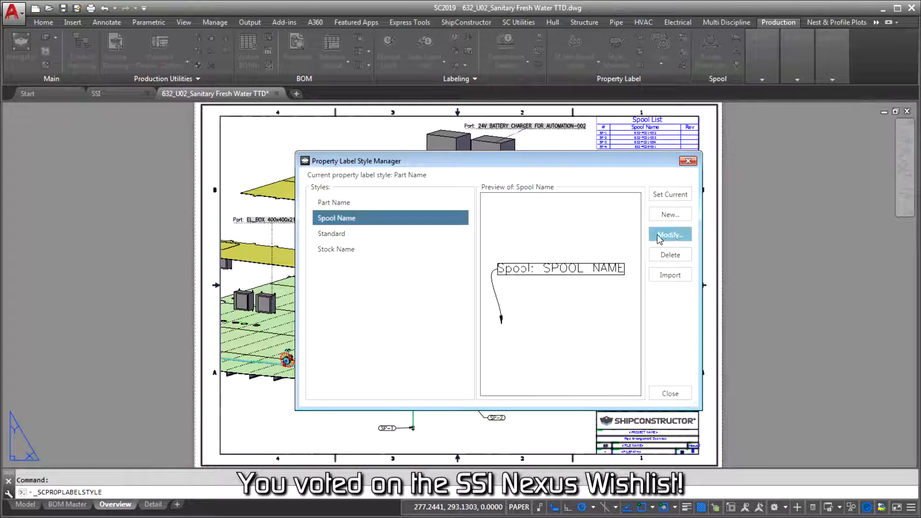
{"action": "left_click", "coordinate": [671, 235]}
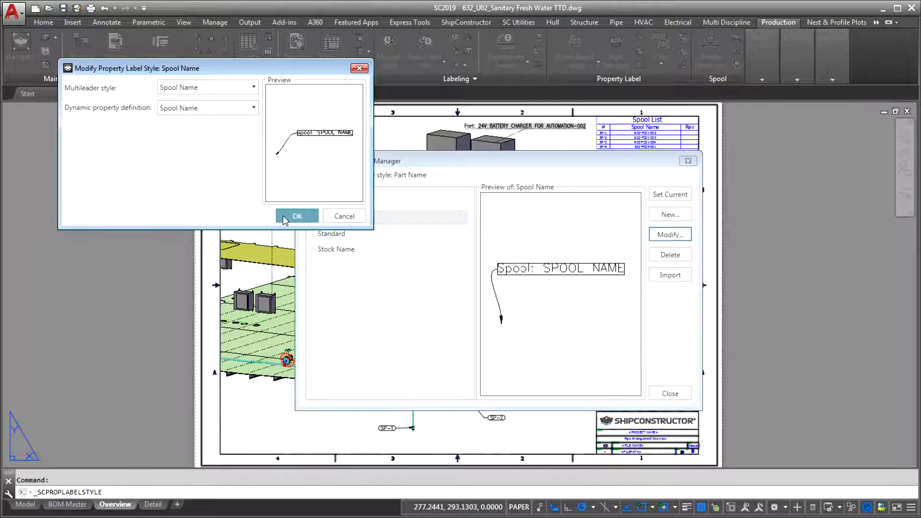
{"action": "left_click", "coordinate": [297, 216]}
{"action": "type", "text": "SCLABELPROP"}
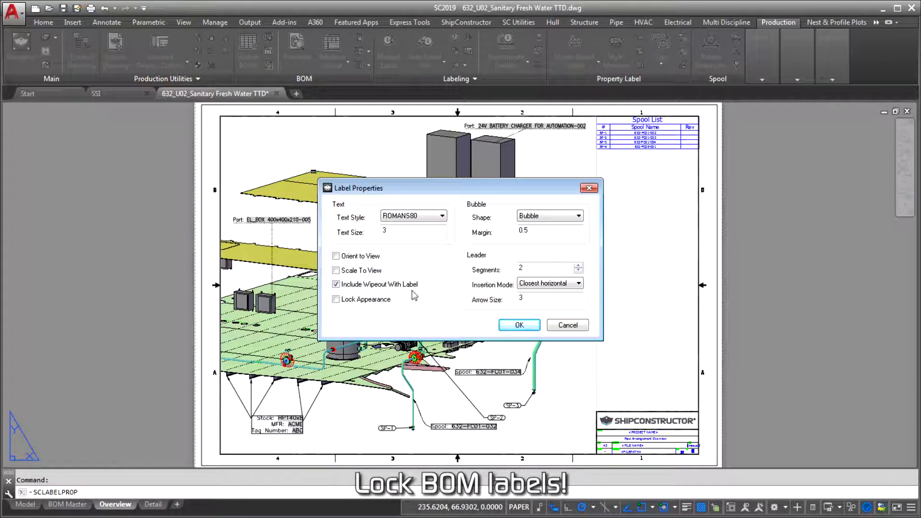
Tick Lock Appearance for the BOM label and apply the change
{"action": "left_click", "coordinate": [335, 300]}
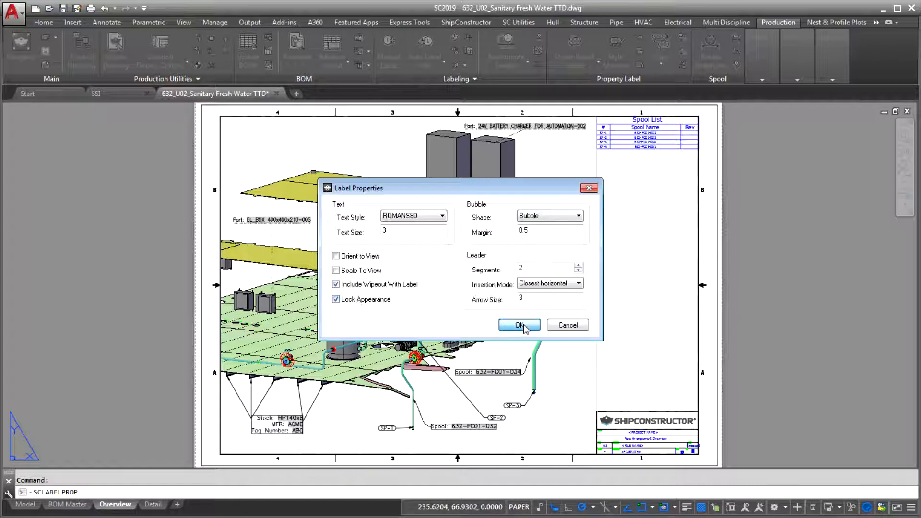
{"action": "left_click", "coordinate": [519, 325]}
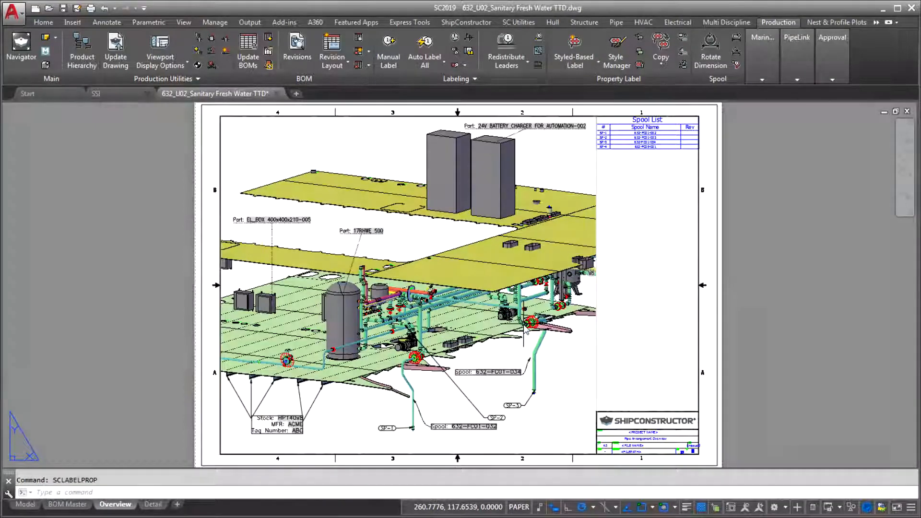